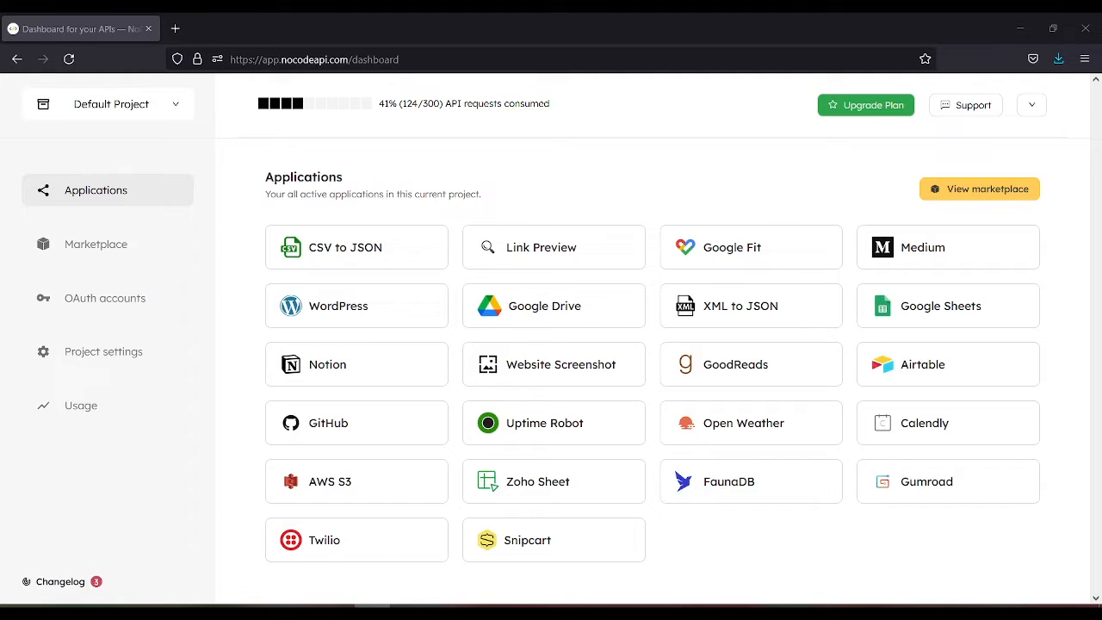
mouse_move(917, 545)
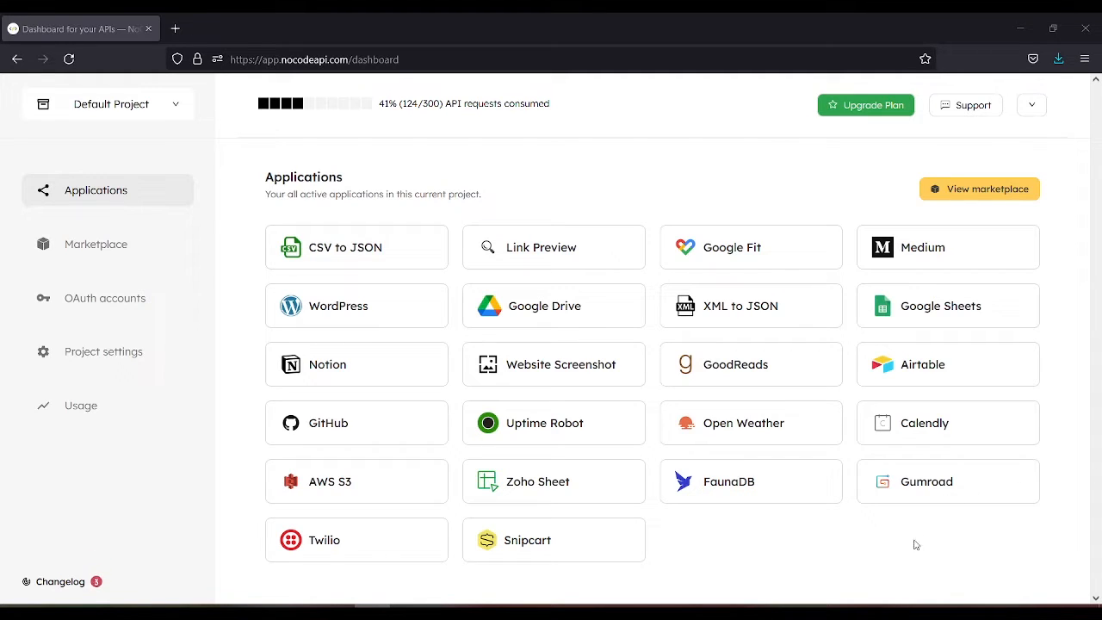
- Search the Marketplace for "google drive" to narrow results to the Google Drive API
click(96, 245)
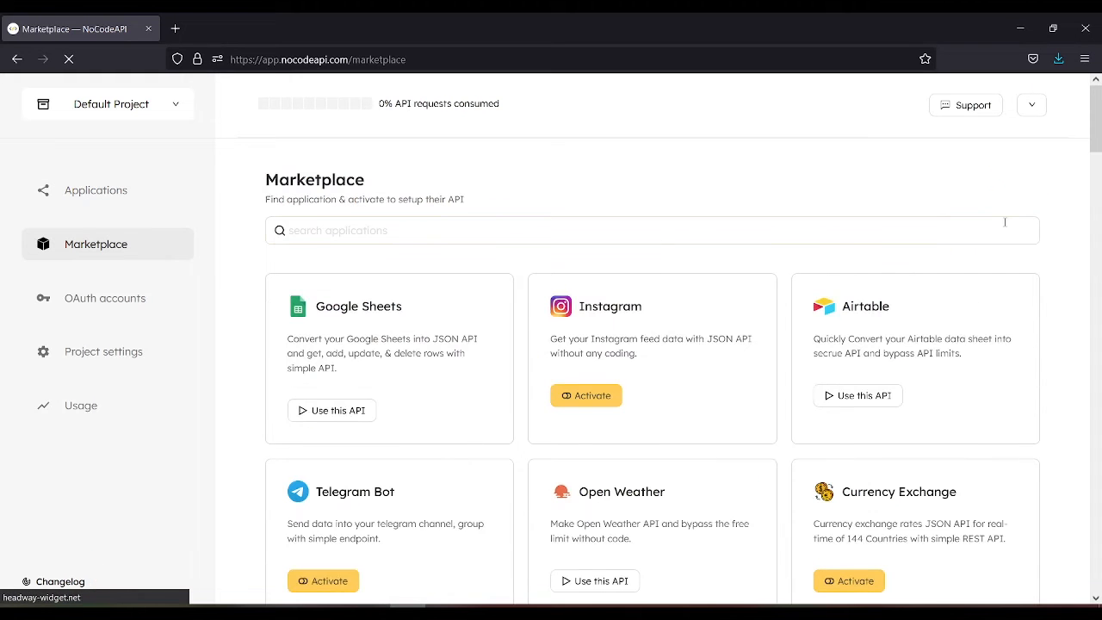
text(g)
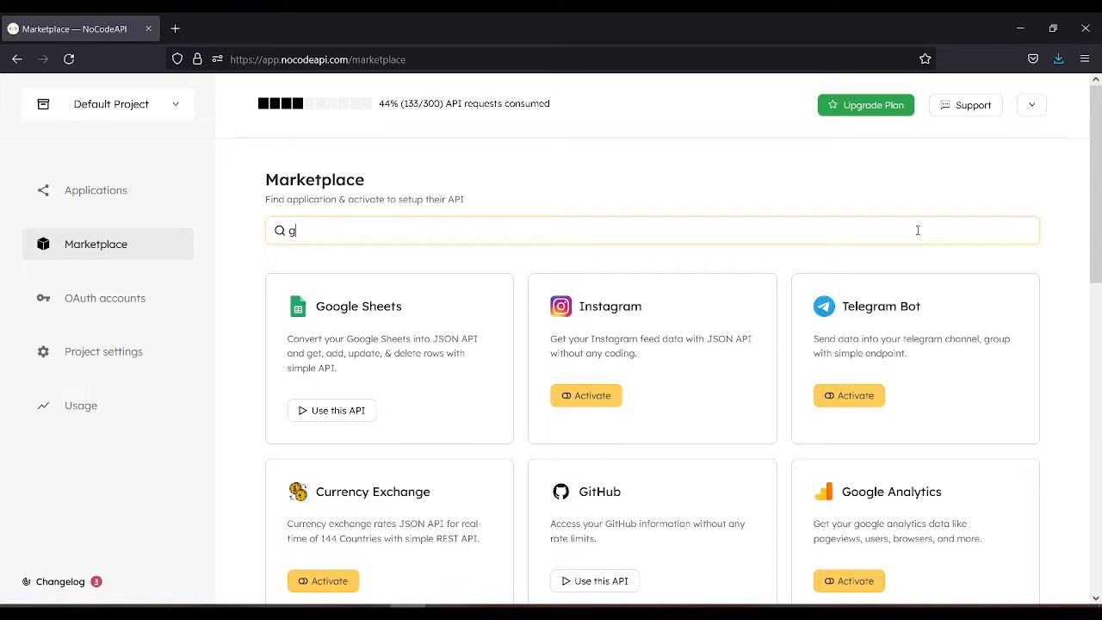
text(oogle drive)
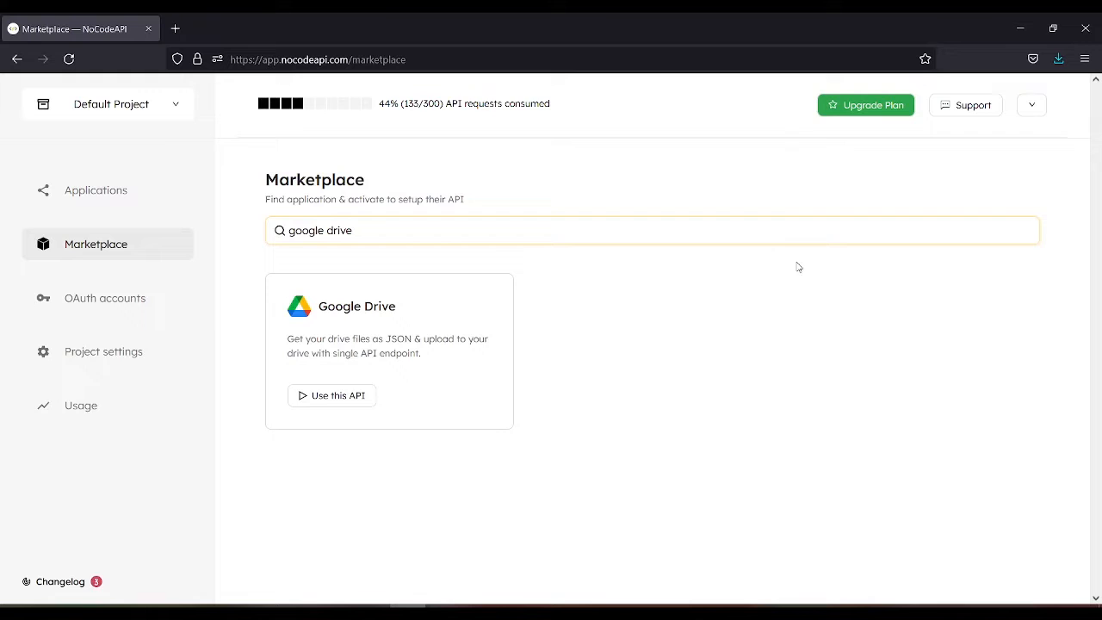
mouse_move(338, 394)
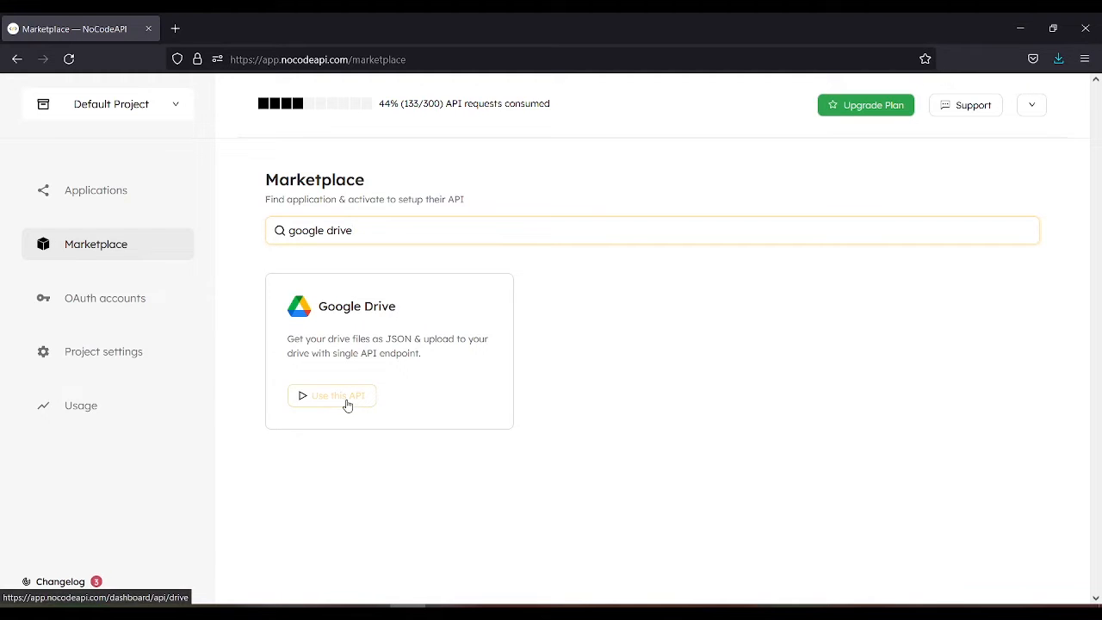
- Use the Google Drive API and start the Create Google Drive API setup form
click(332, 395)
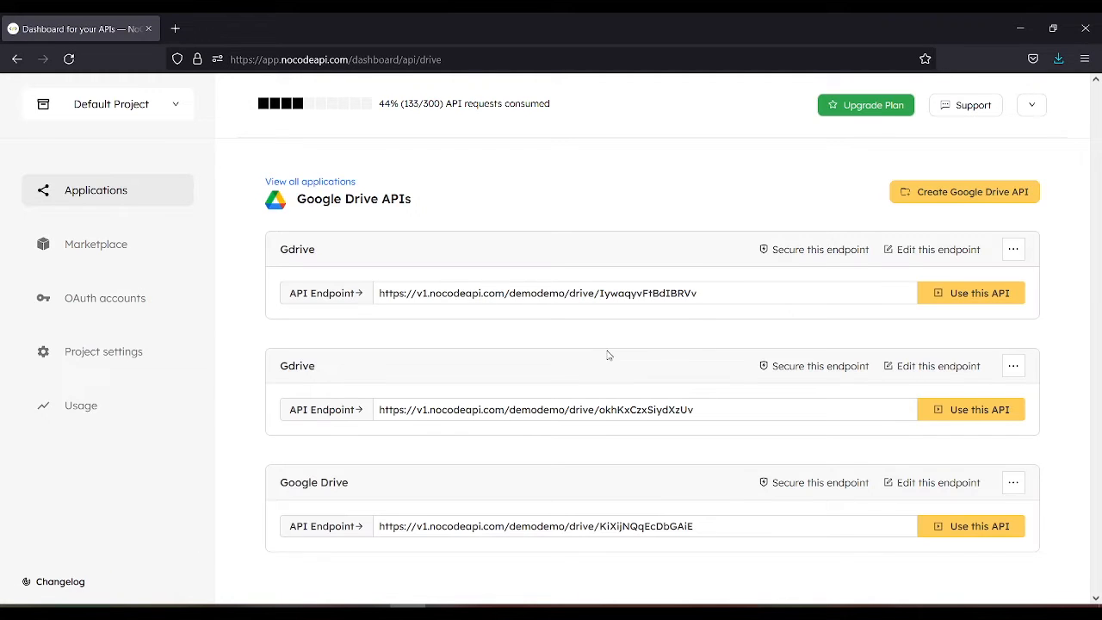
mouse_move(937, 200)
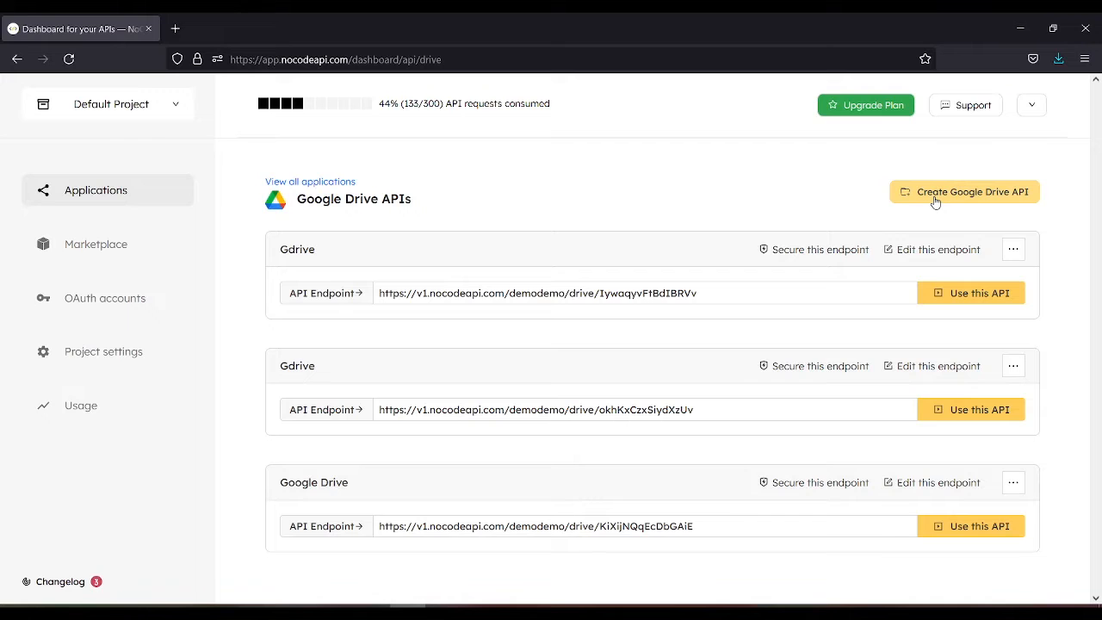
click(964, 191)
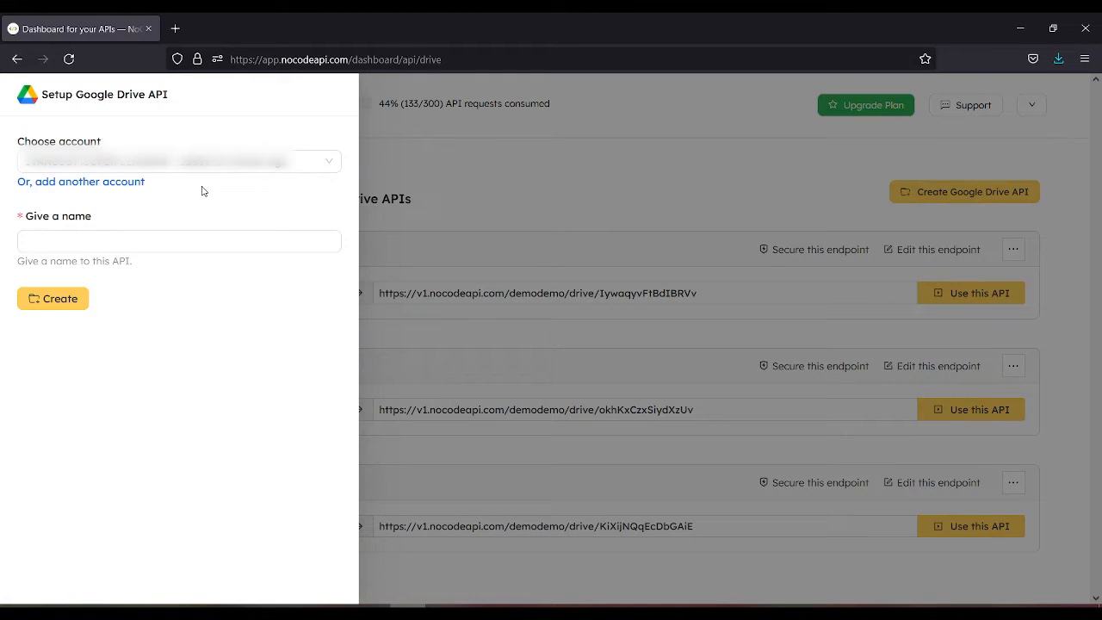
mouse_move(221, 198)
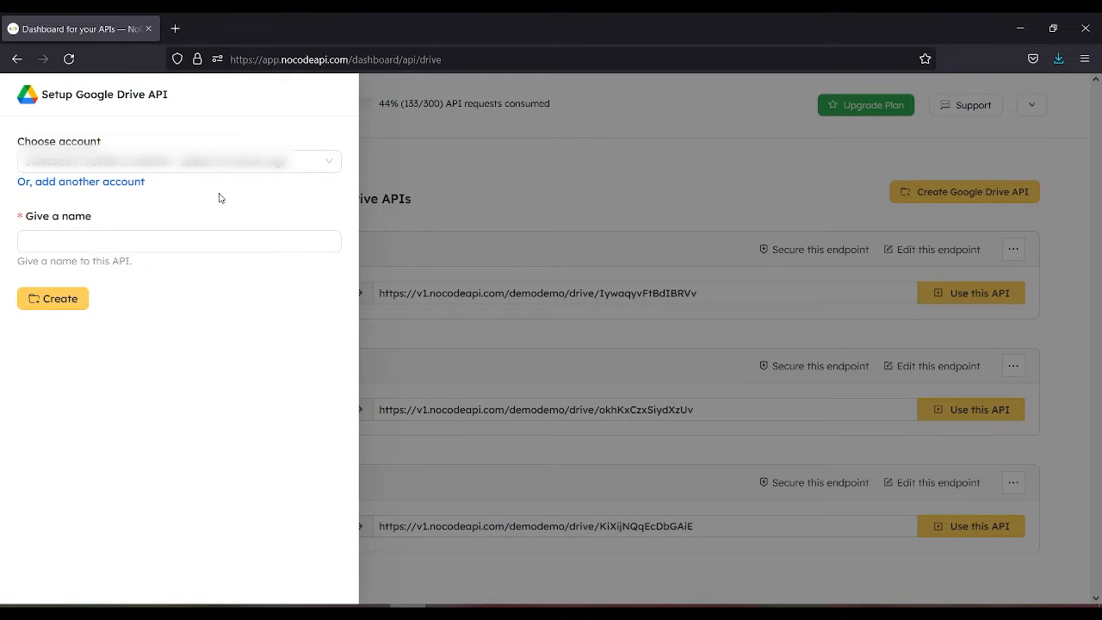
mouse_move(94, 334)
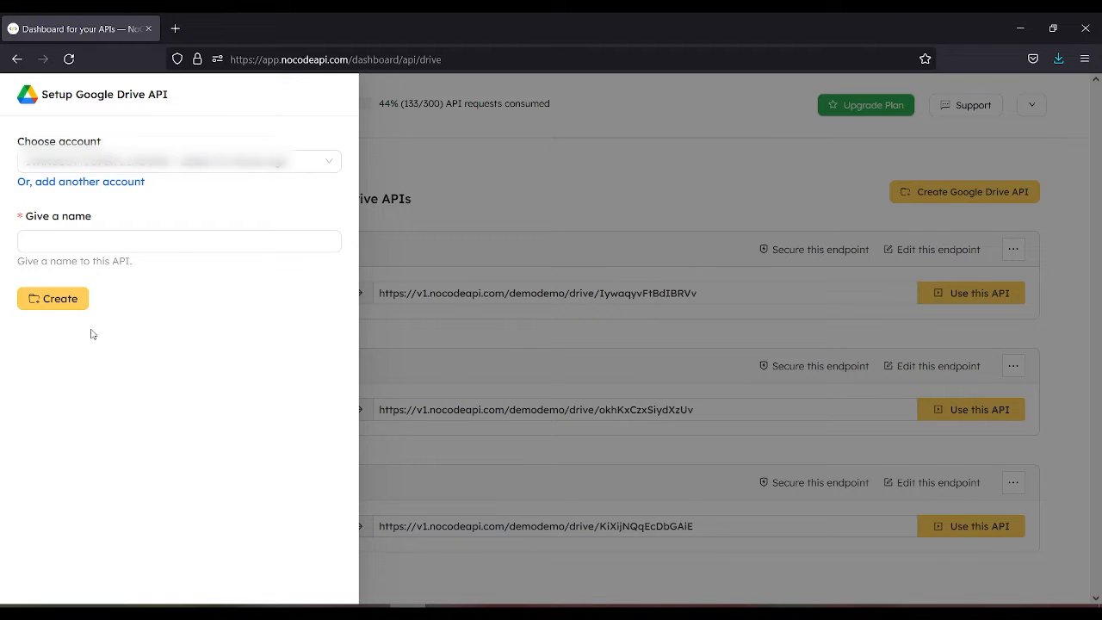
mouse_move(458, 365)
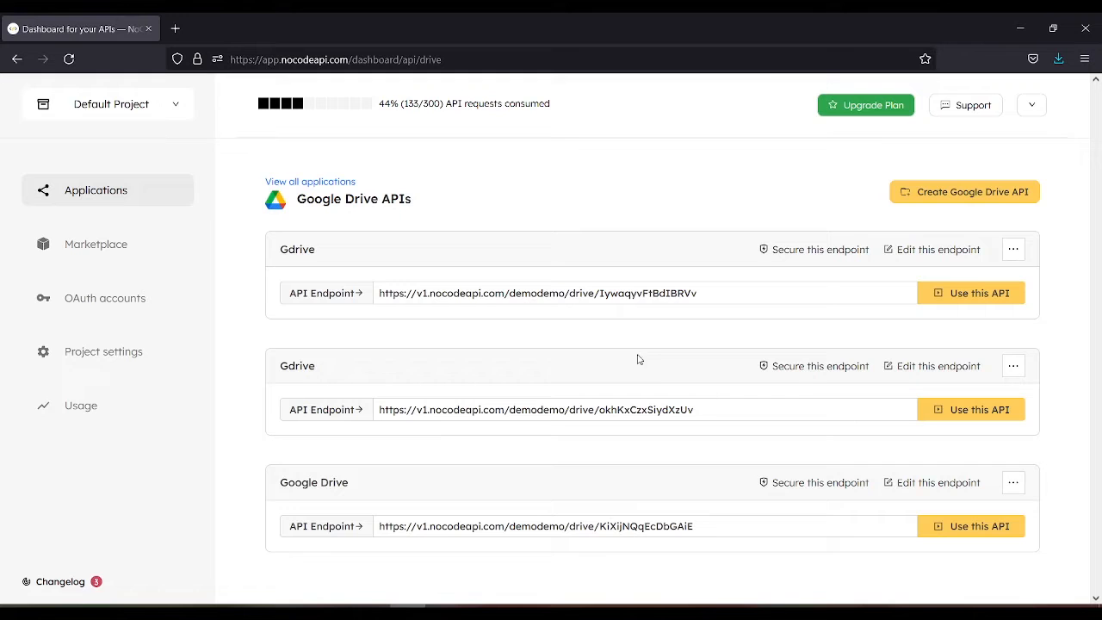
mouse_move(947, 313)
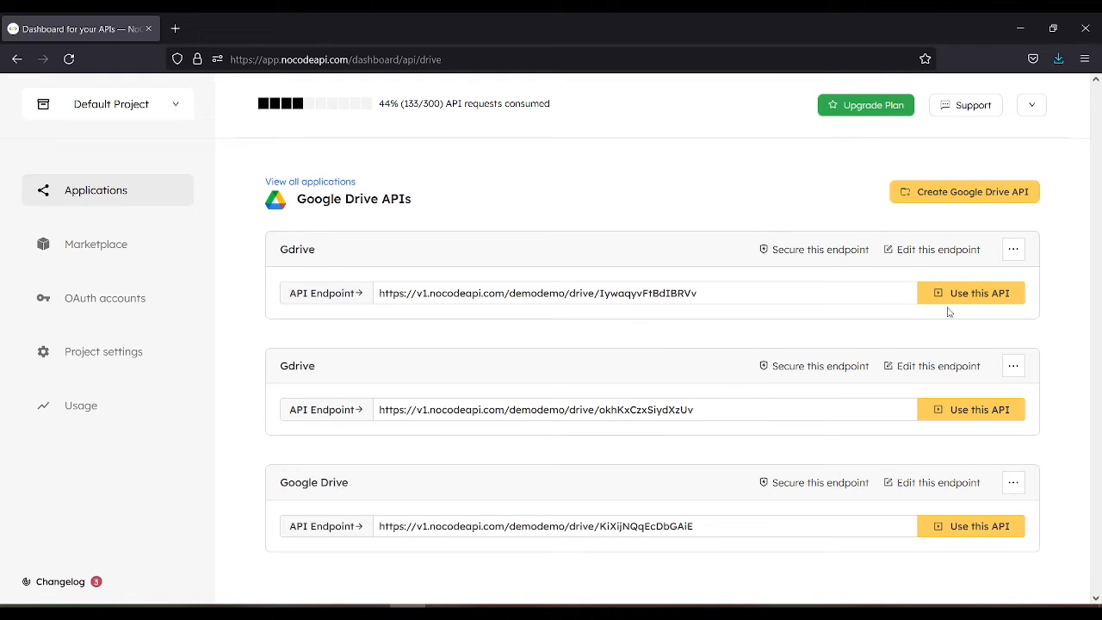
- Run the List files request in the first Gdrive playground, then switch to the Single file endpoint
click(972, 293)
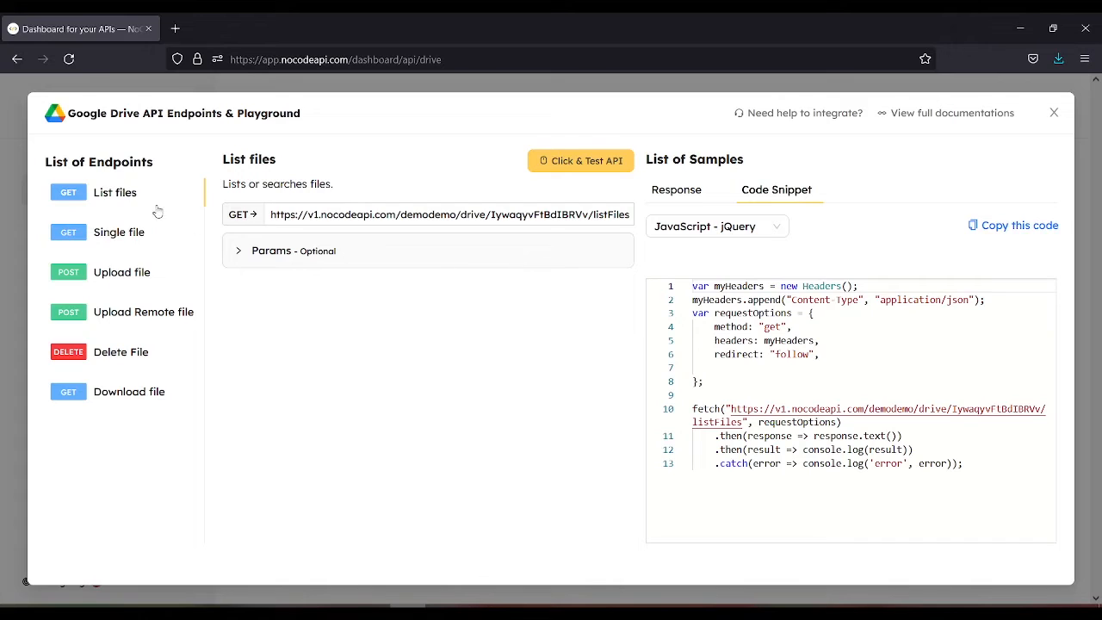
mouse_move(131, 200)
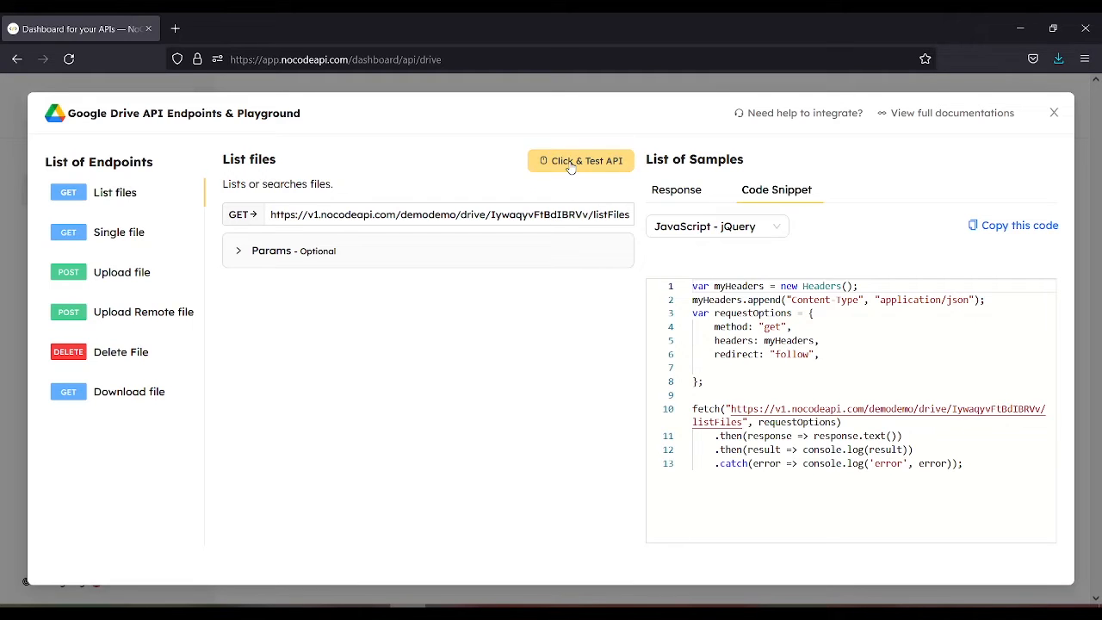
click(580, 162)
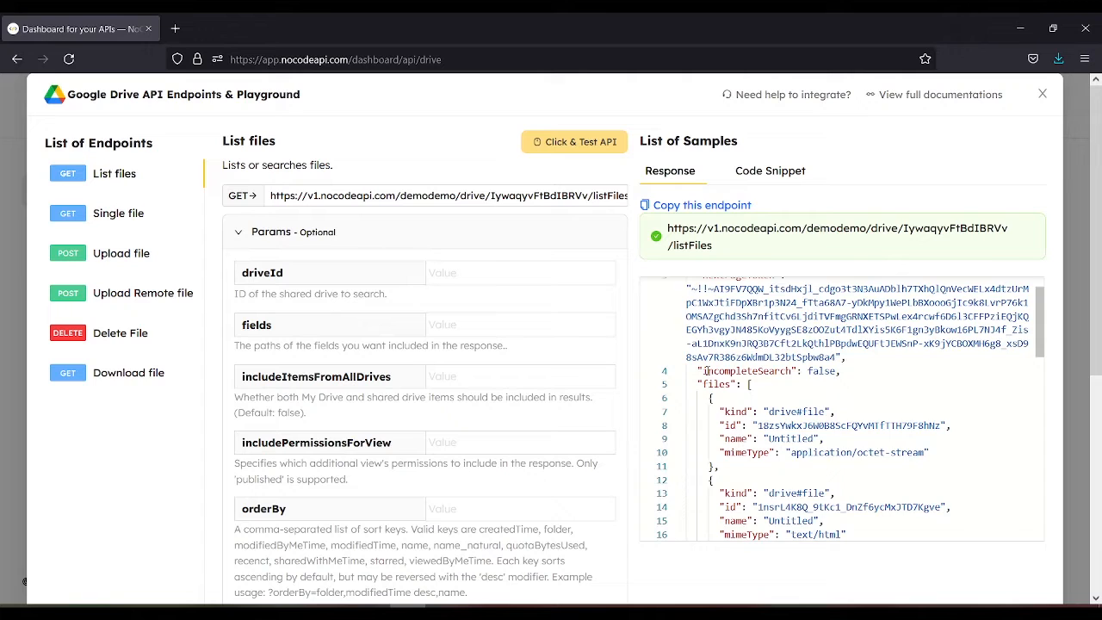
scroll(down, 3)
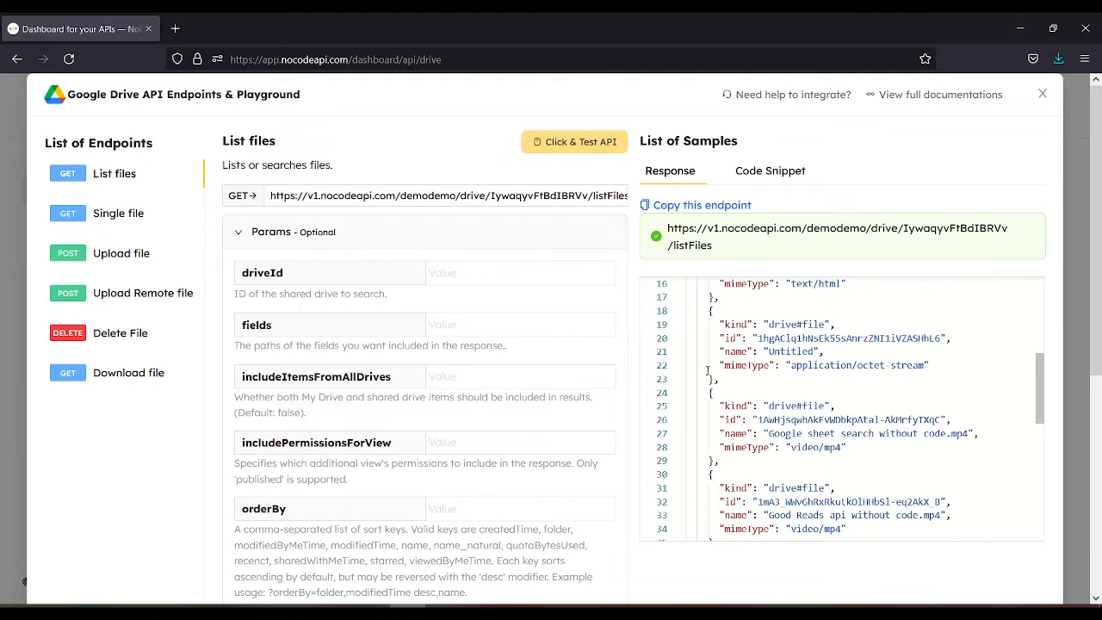
scroll(down, 3)
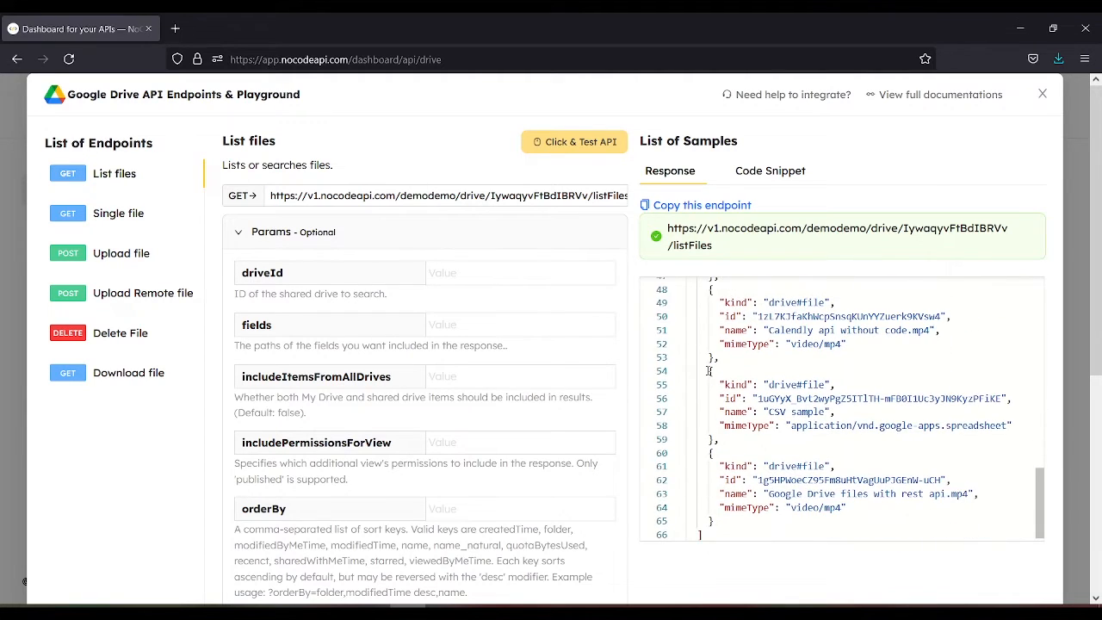
click(119, 214)
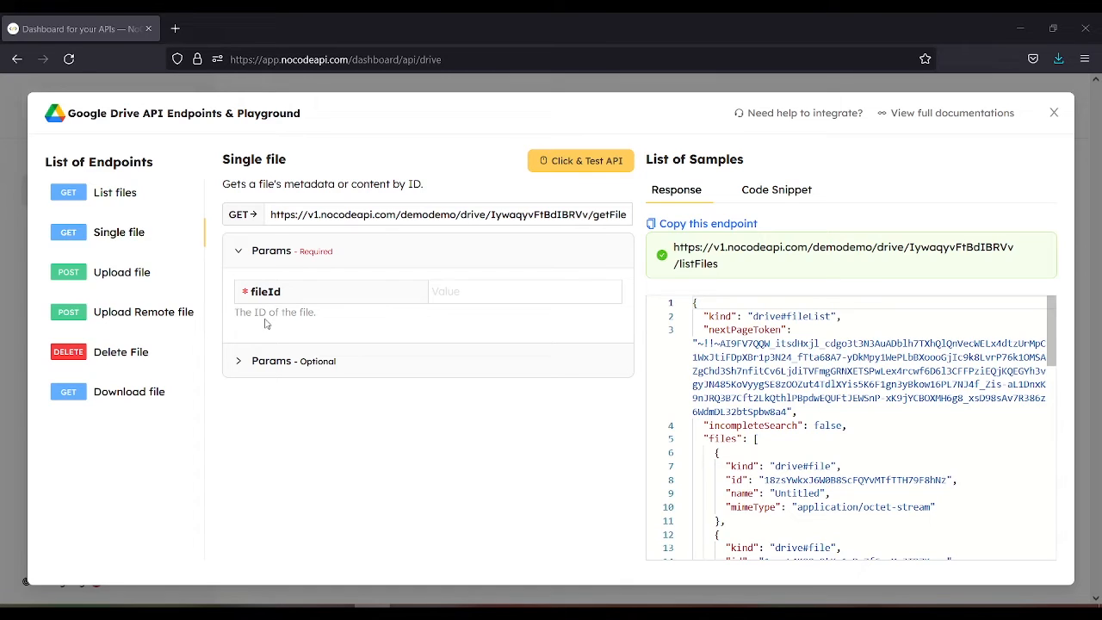
- Test Single file with fileId JfaKhWcpSnsqKUnYYZuerk9KVsw4, returning Calendly api without code.mp4
click(524, 292)
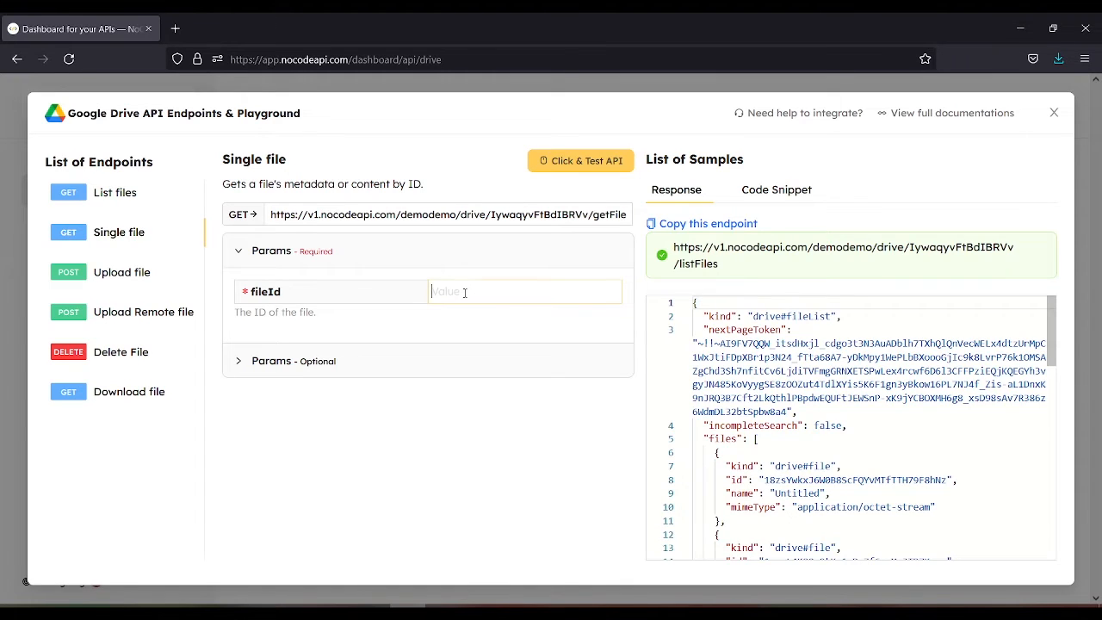
text(JfaKhWcpSnsqKUnYYZuerk9KVsw4)
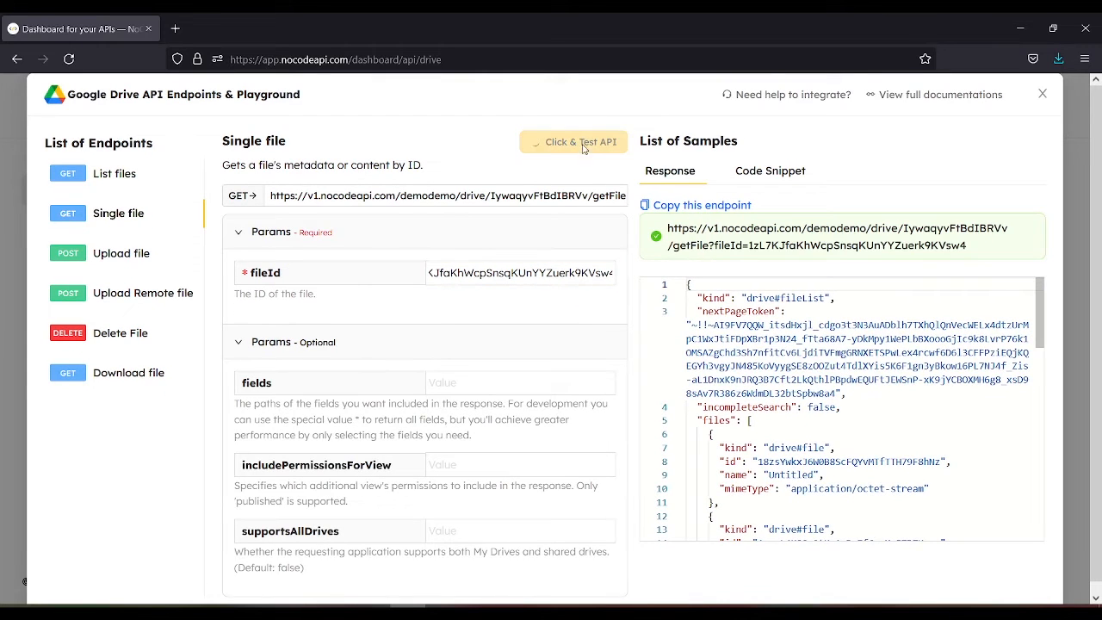
click(581, 141)
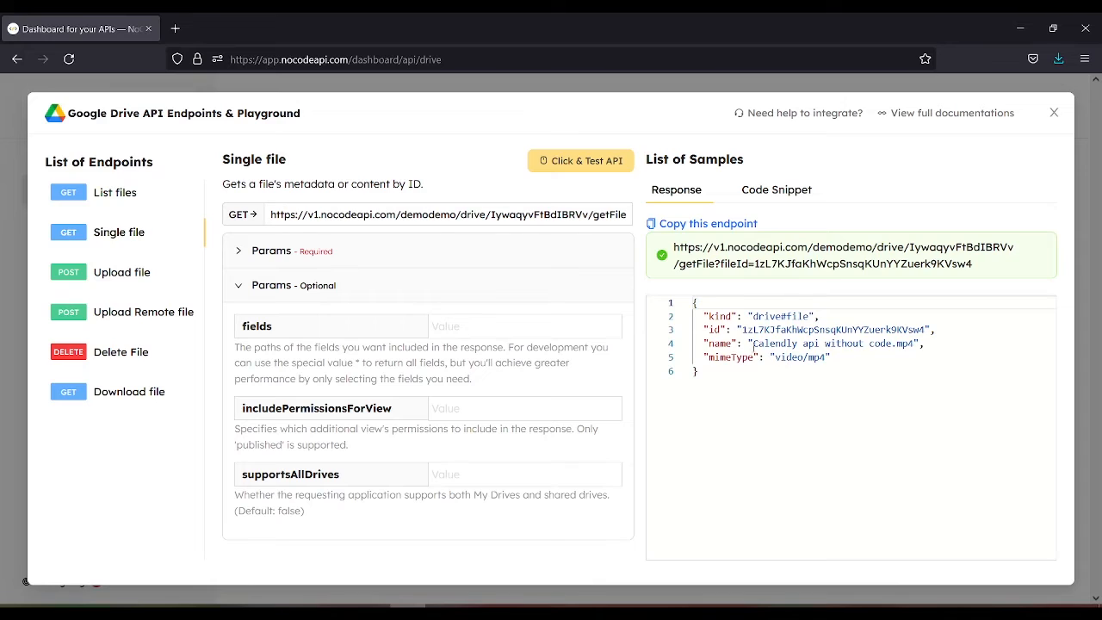
double_click(830, 329)
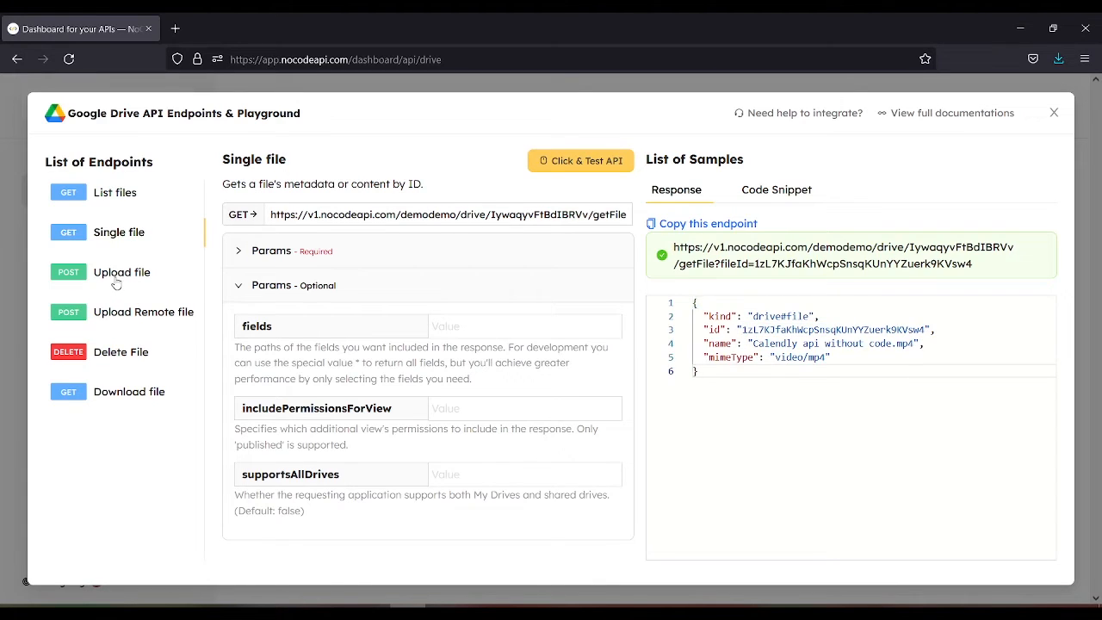
- Test Upload Remote file with the remote_url, creating a new Untitled text/html Drive file
click(120, 272)
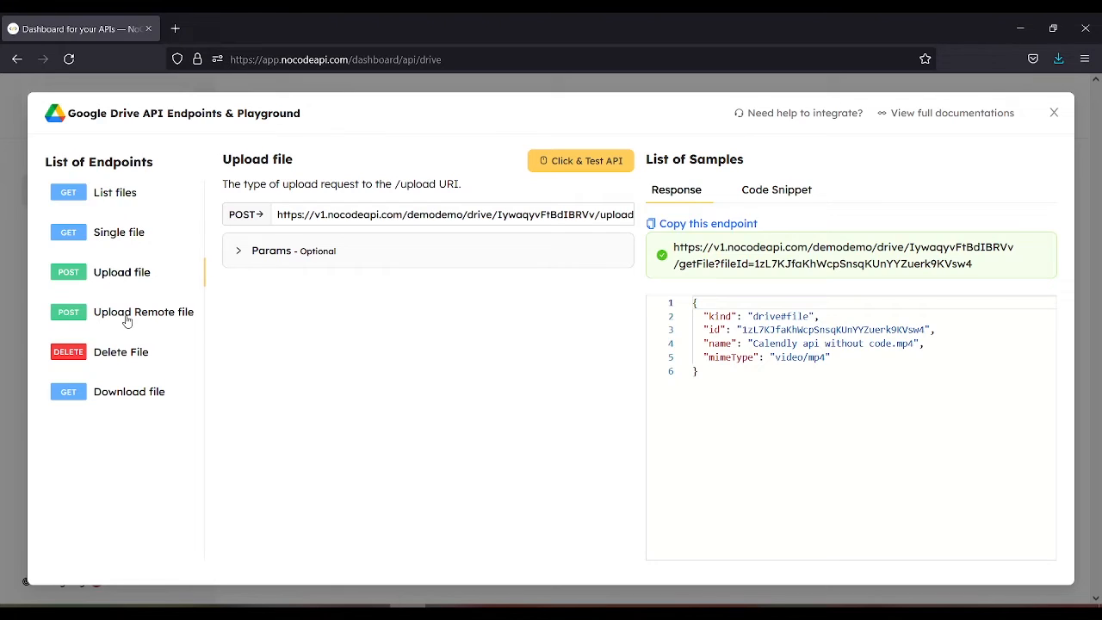
click(144, 312)
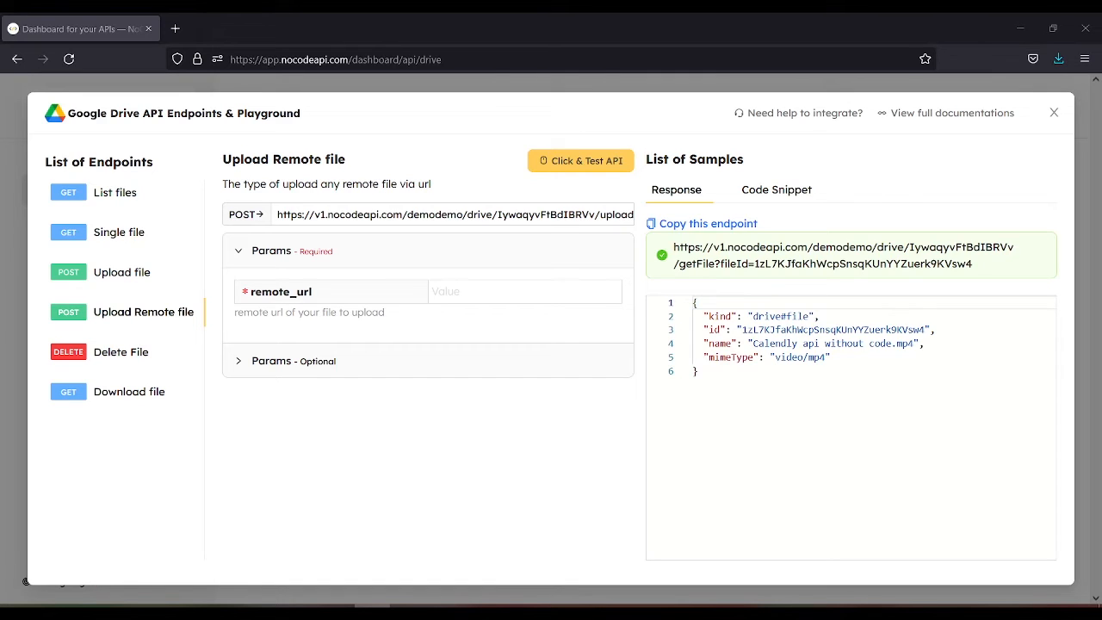
click(523, 291)
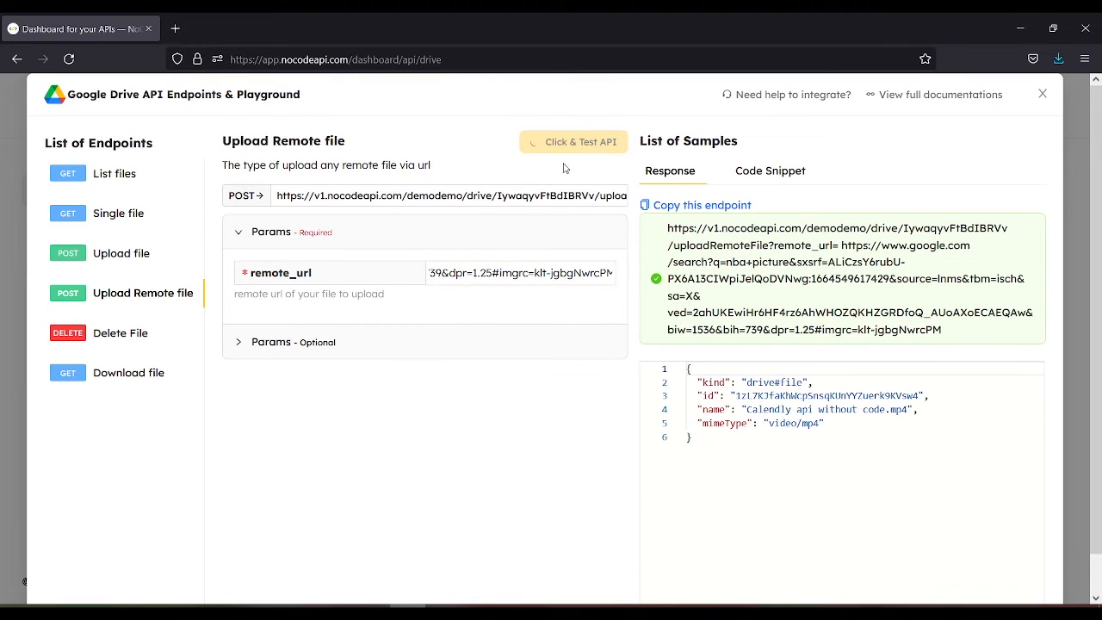
click(574, 141)
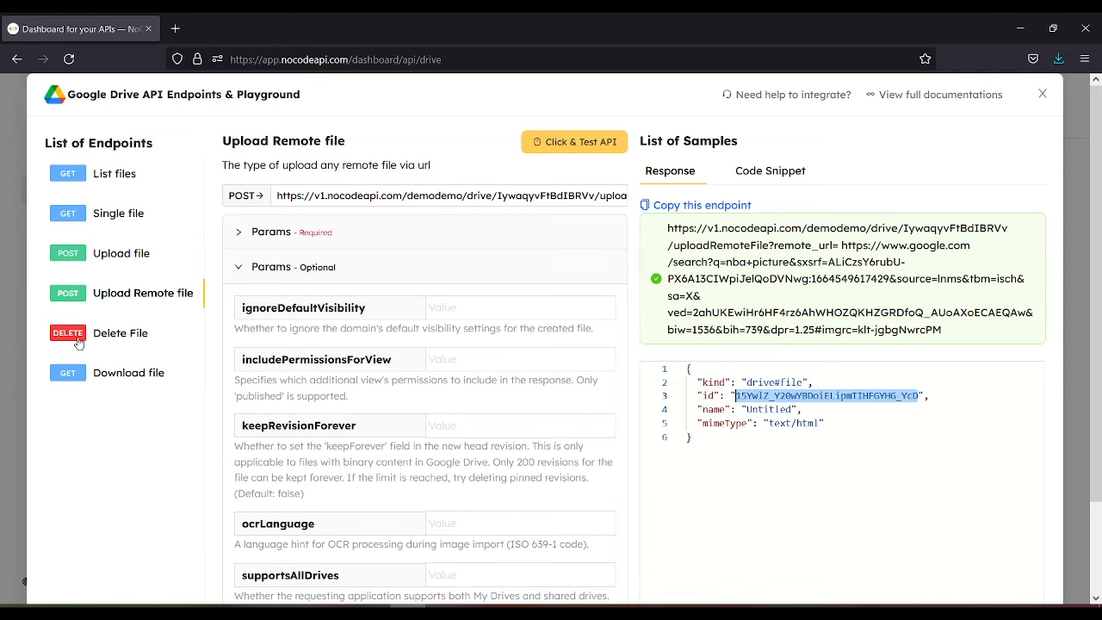
mouse_move(110, 322)
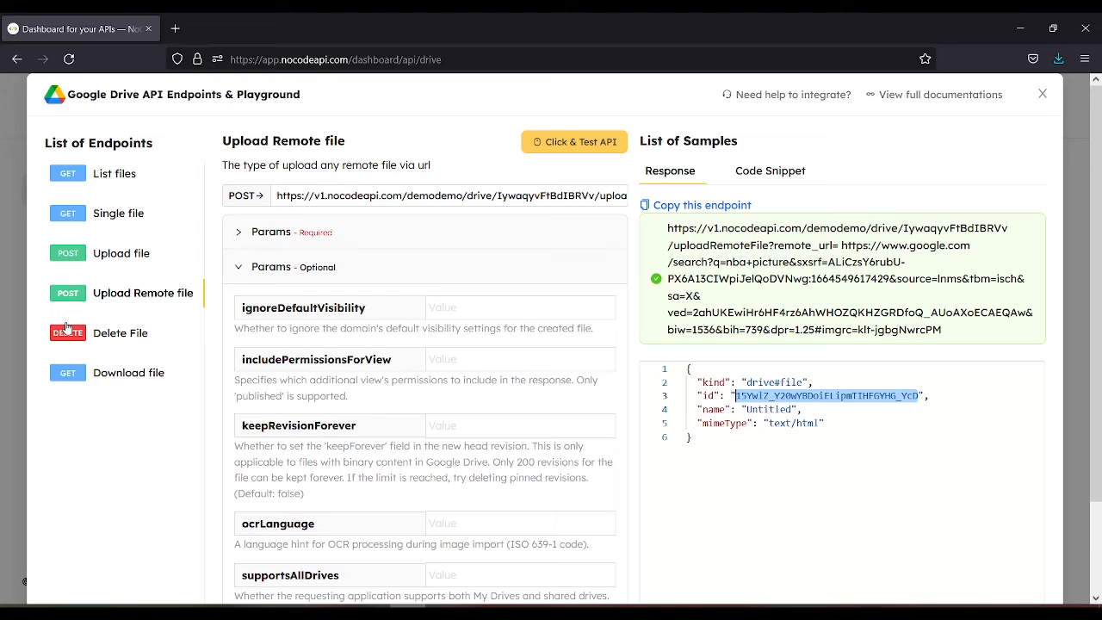
- Test Delete File on ID 15VwlZ_Y20wYBDoiELipmTIHFGYHG_YcD, getting an empty response
click(121, 332)
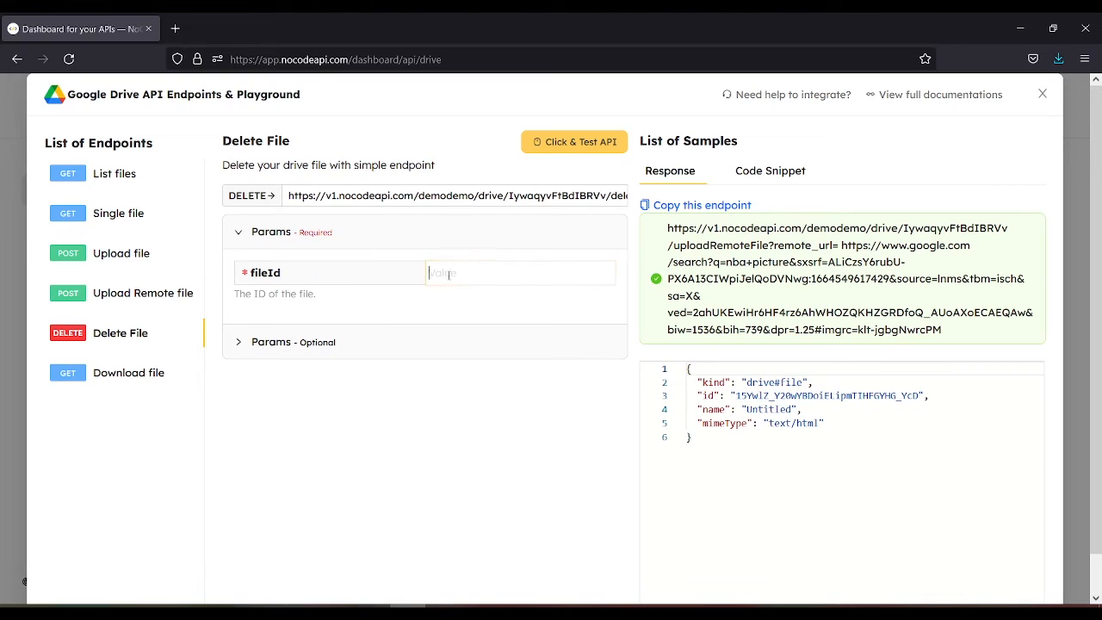
text(15VwlZ_Y20wYBDoiELipmTIHFGYHG_YcD)
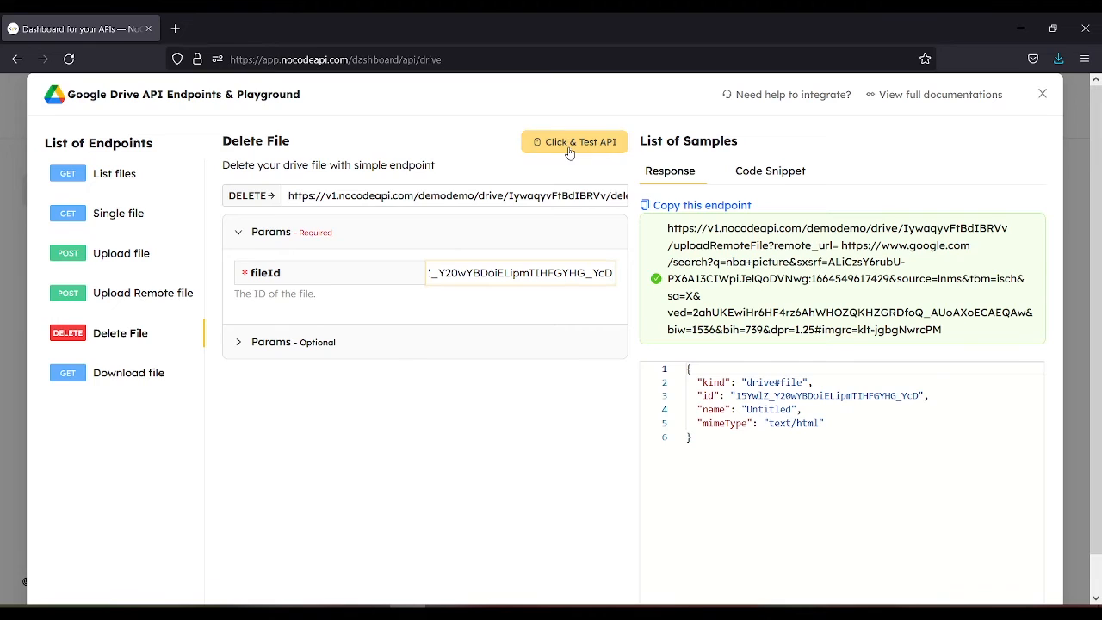
click(575, 141)
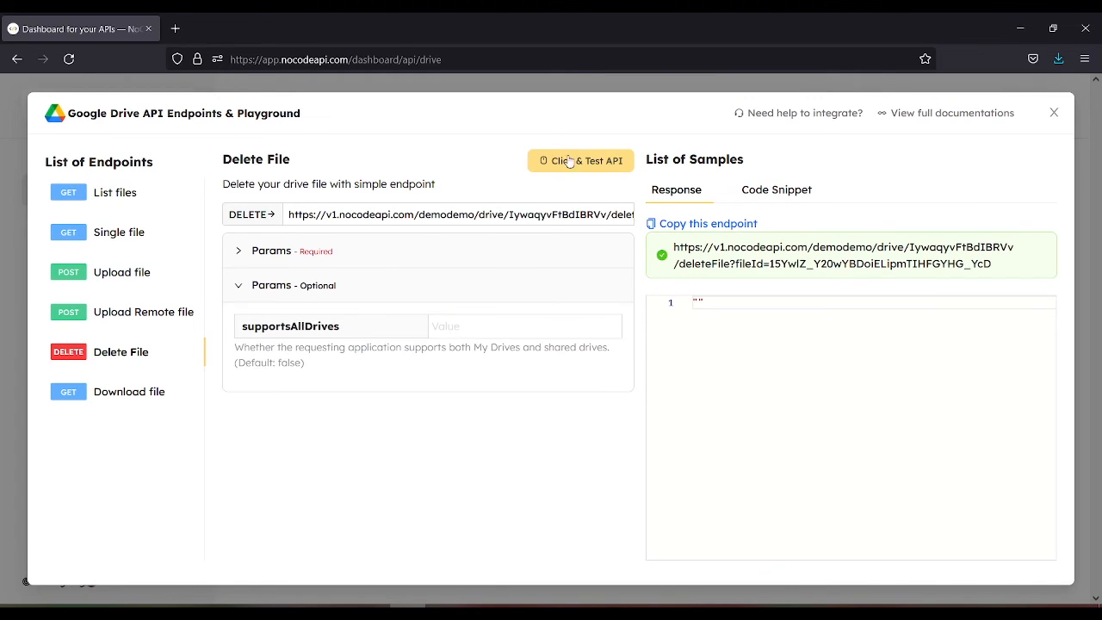
mouse_move(388, 344)
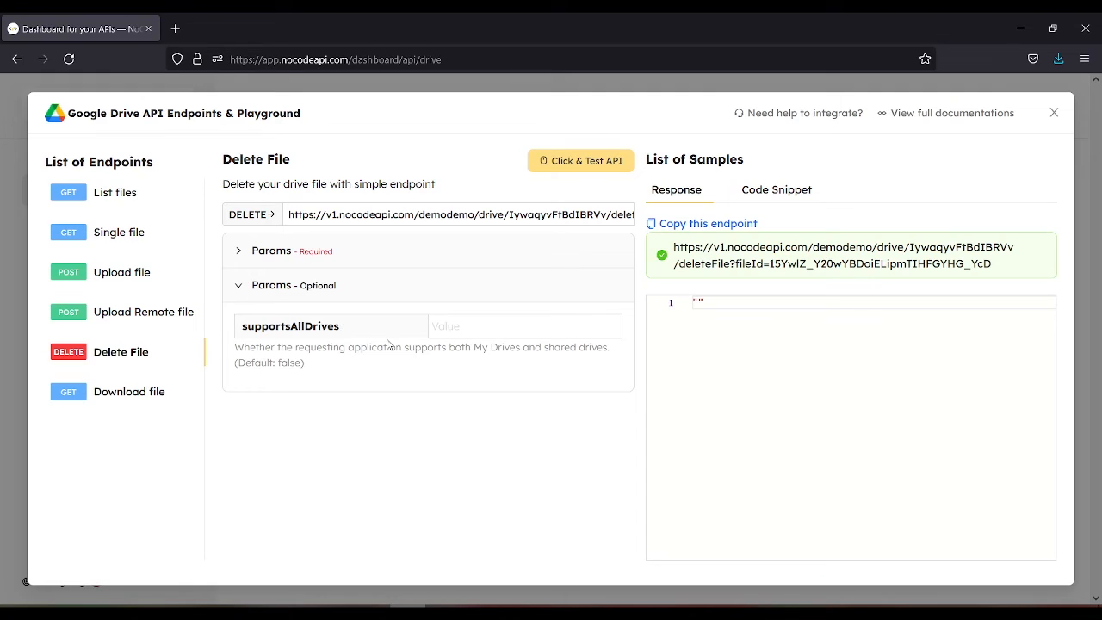
mouse_move(577, 375)
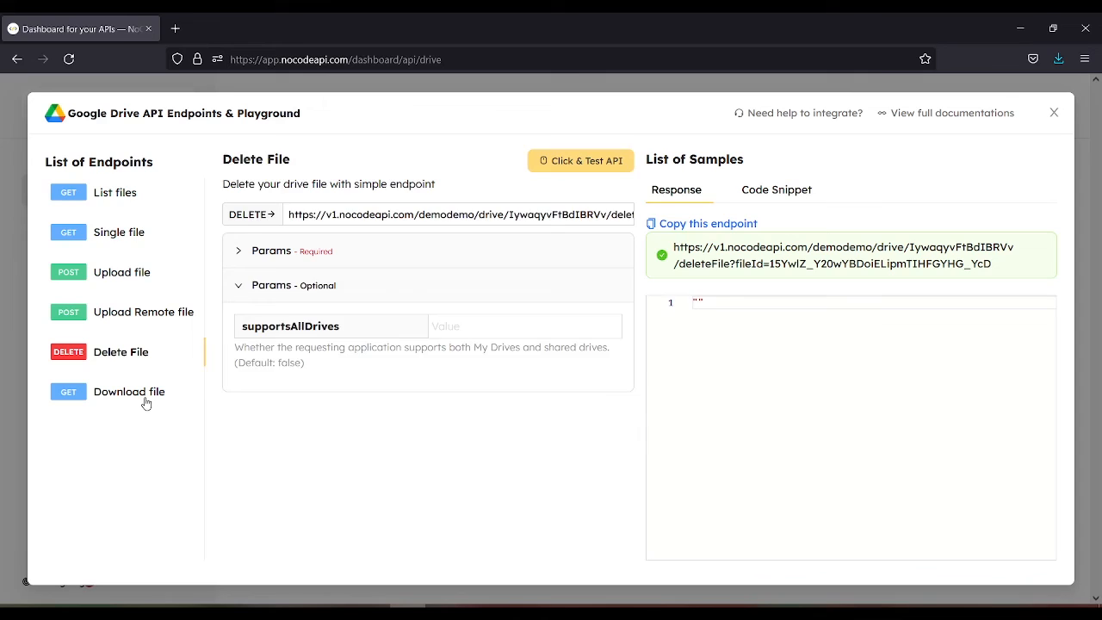
click(130, 393)
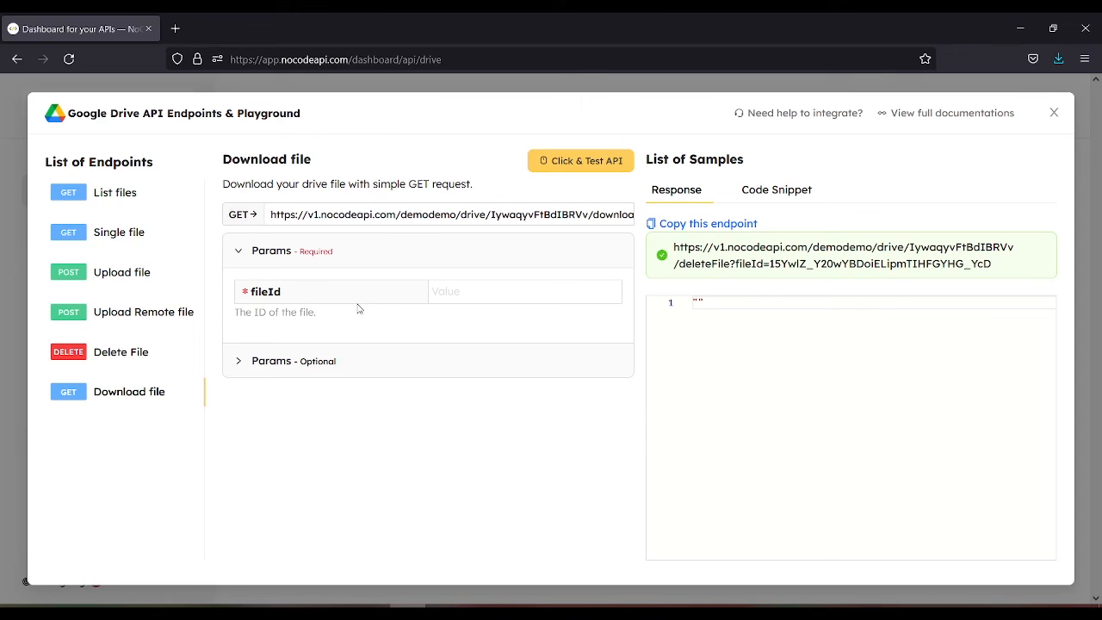
mouse_move(315, 325)
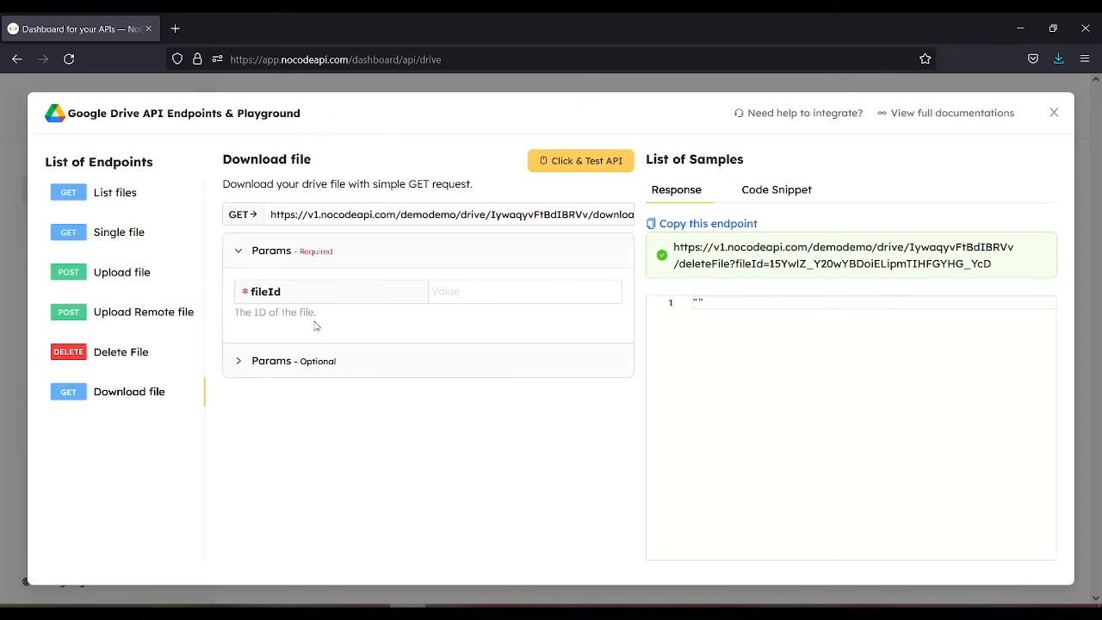
mouse_move(225, 424)
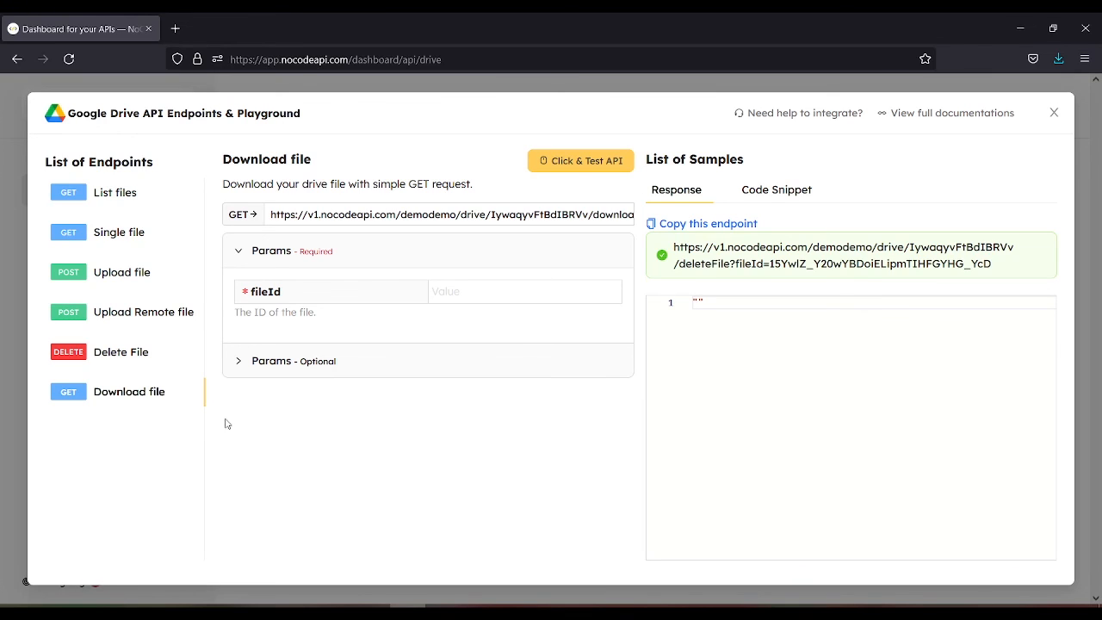